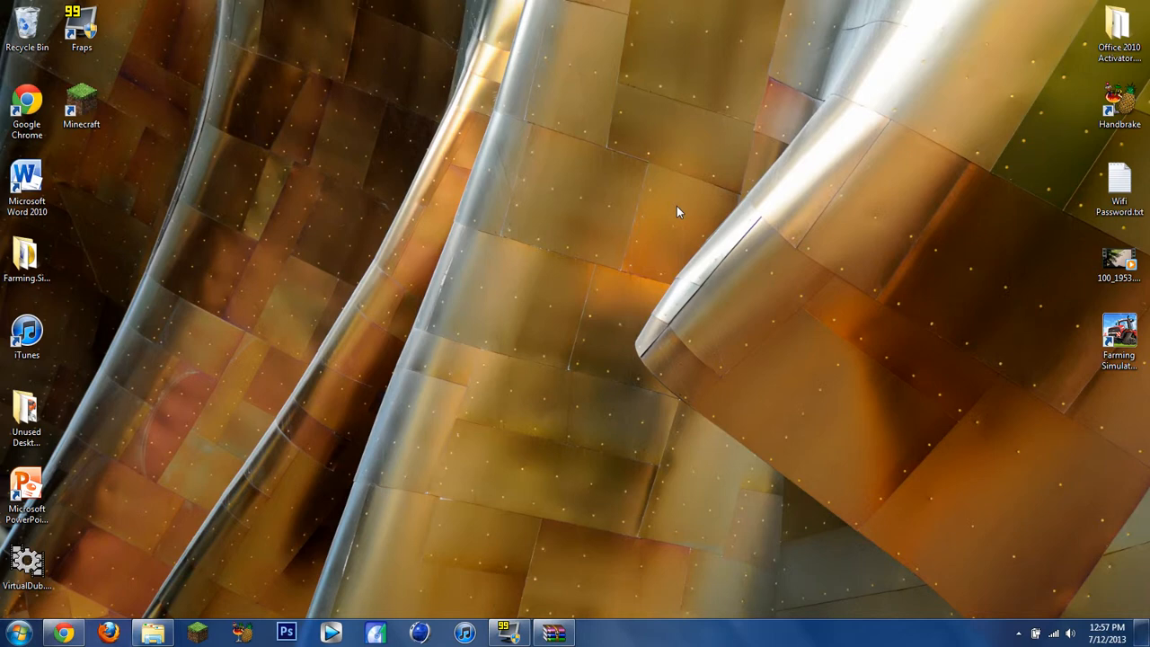
mouse_move(337, 367)
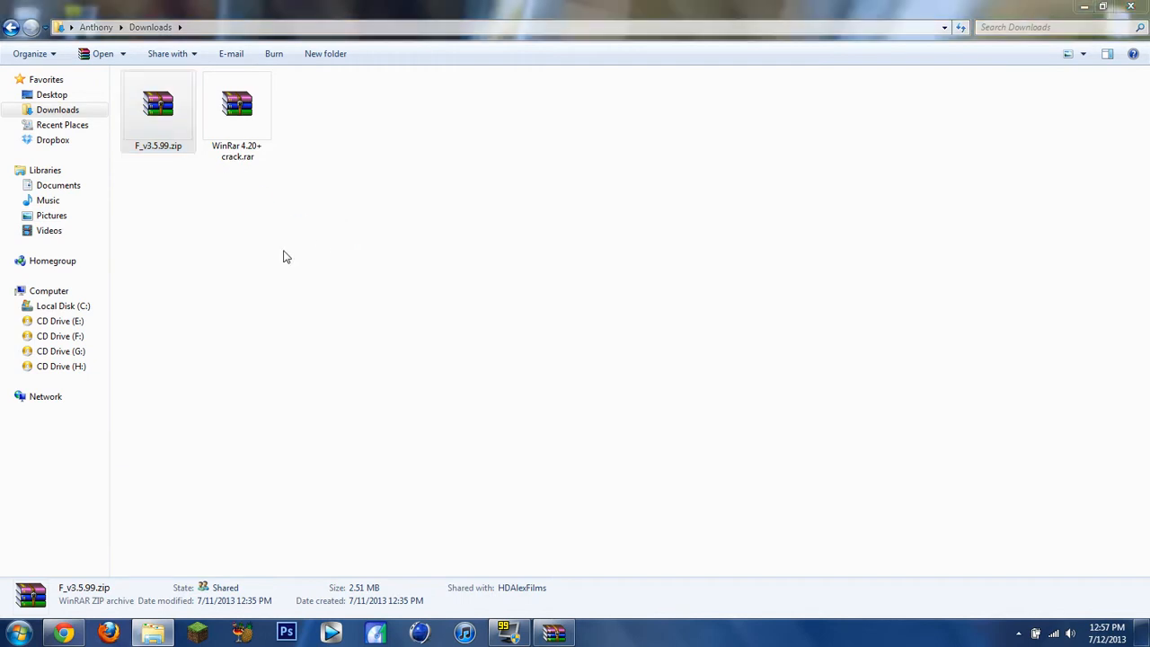
Open F_v3.5.99.zip in WinRAR and dismiss the 'Please purchase WinRAR license' reminder
double_click(158, 104)
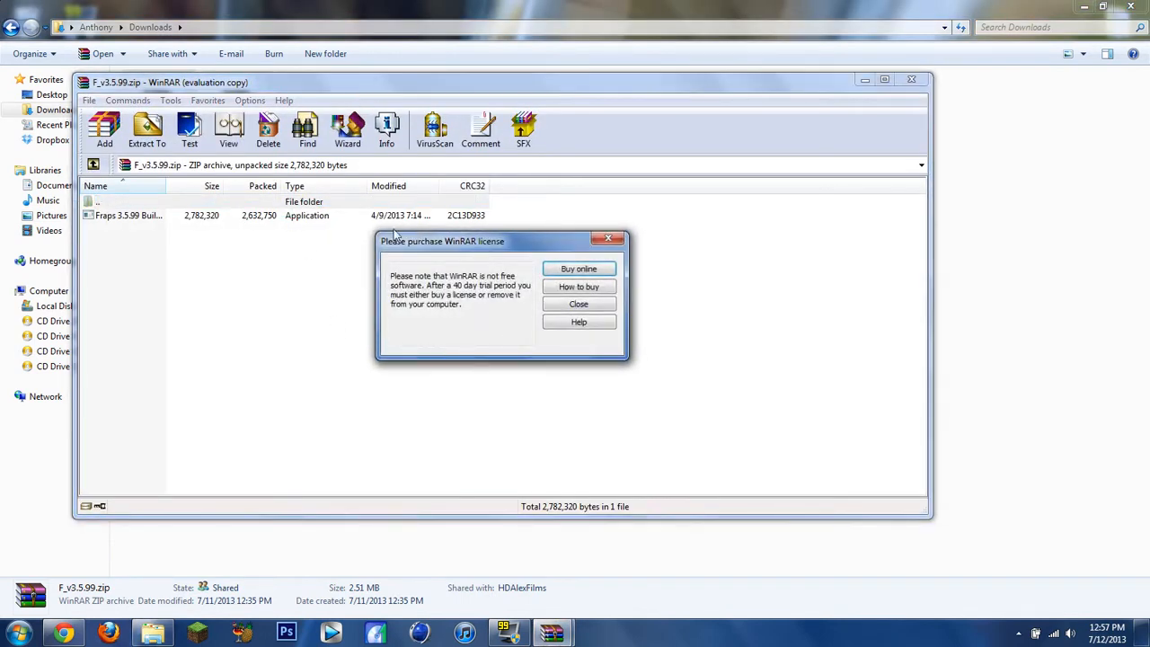
click(579, 304)
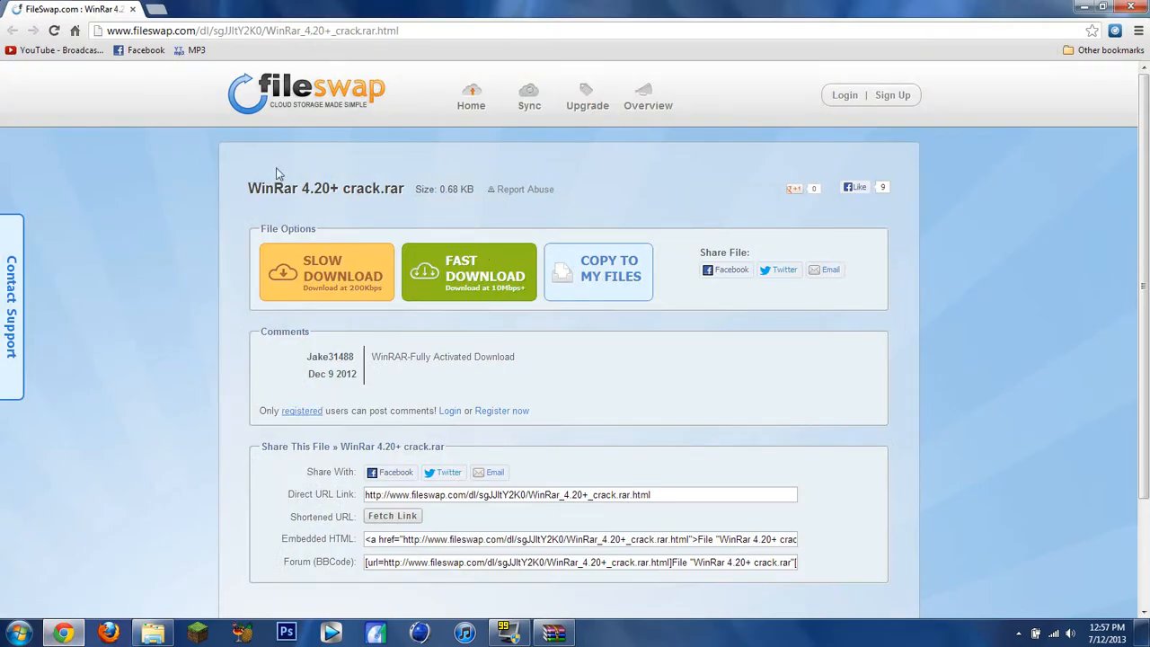
mouse_move(298, 140)
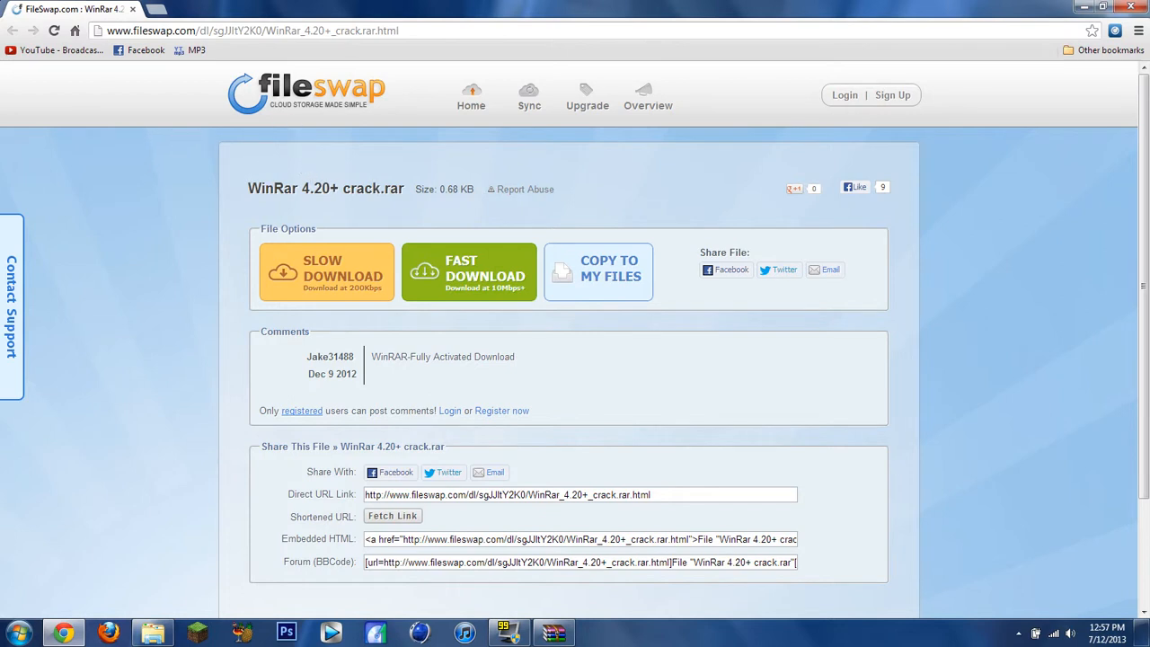
mouse_move(289, 227)
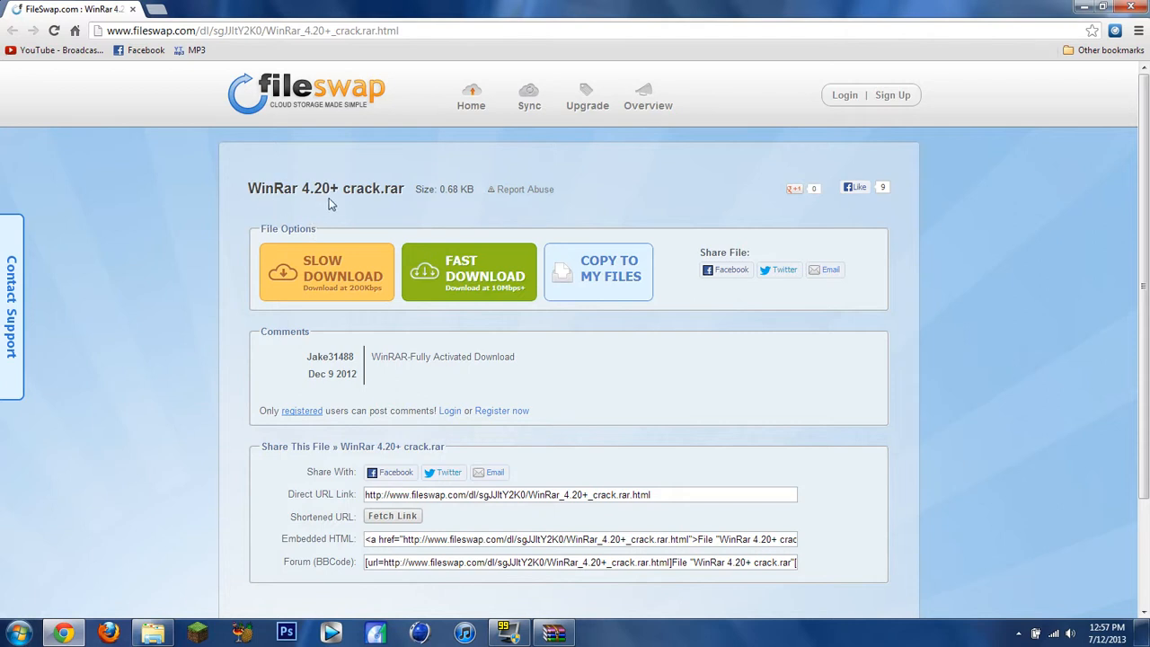
mouse_move(280, 205)
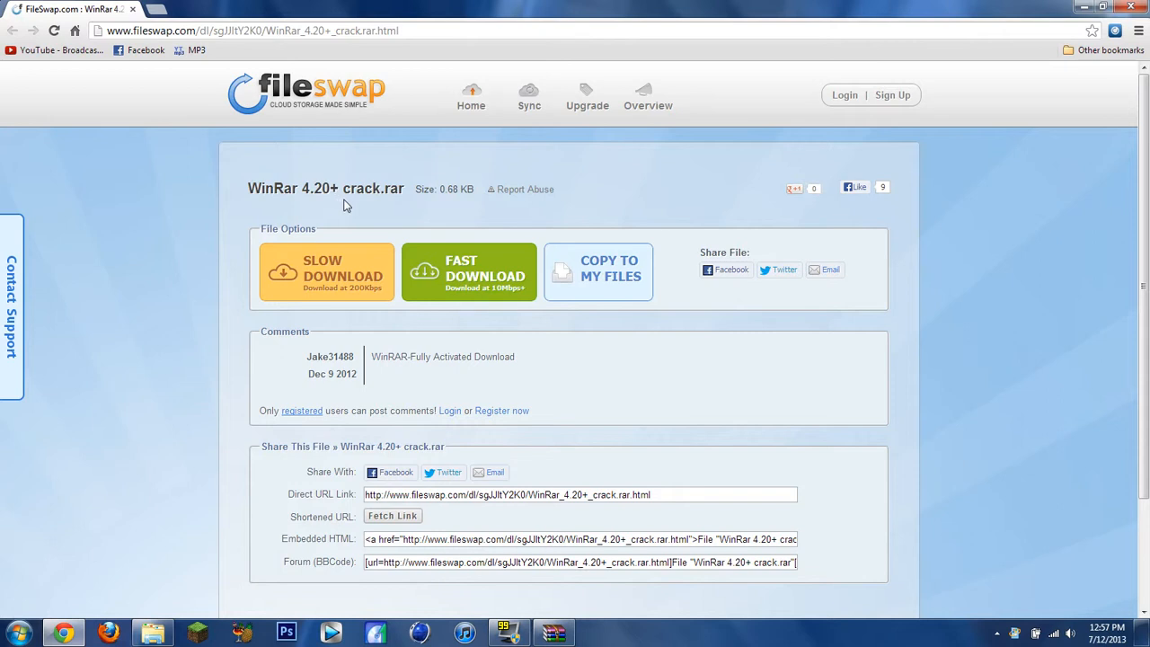
mouse_move(352, 207)
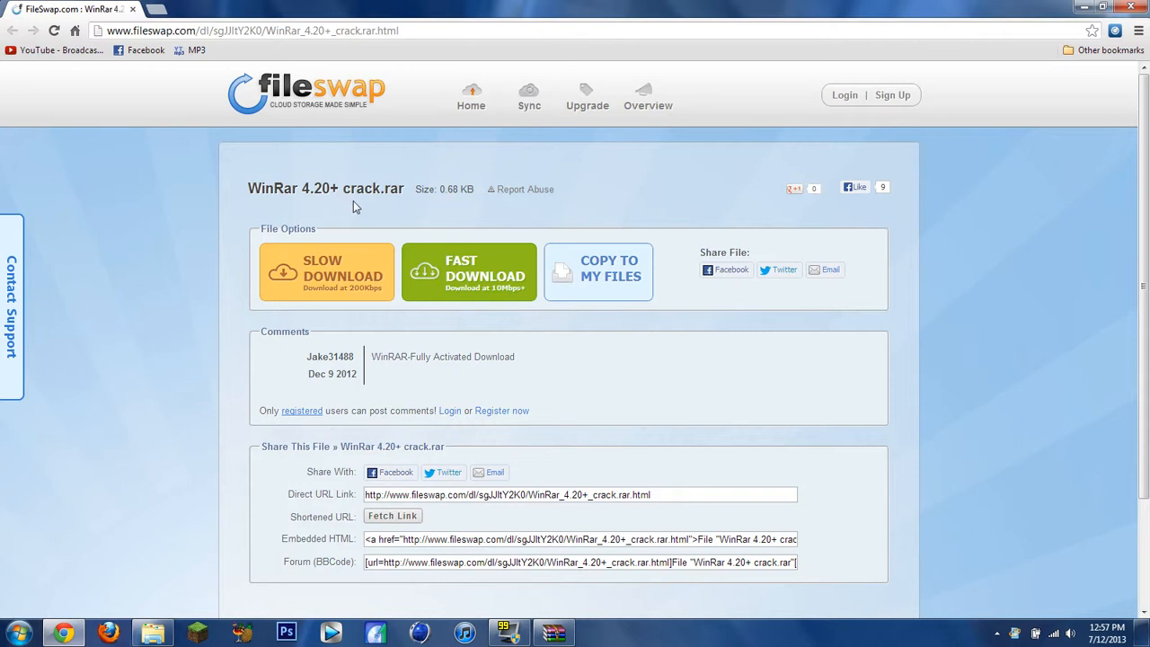
mouse_move(367, 203)
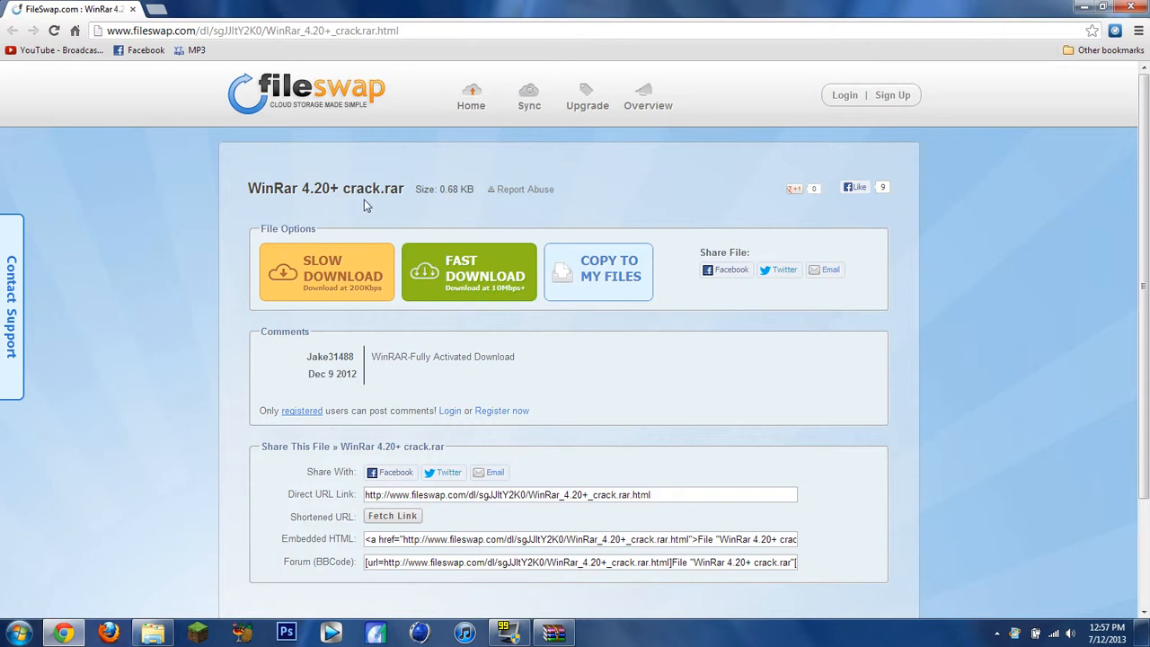
mouse_move(575, 214)
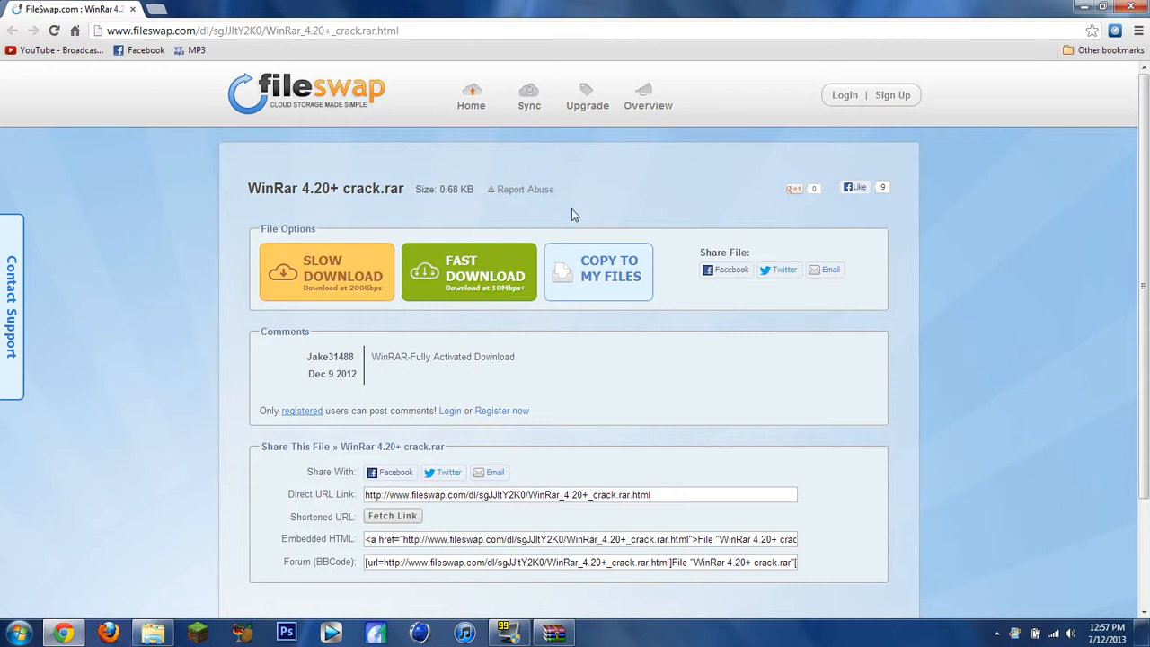
mouse_move(370, 280)
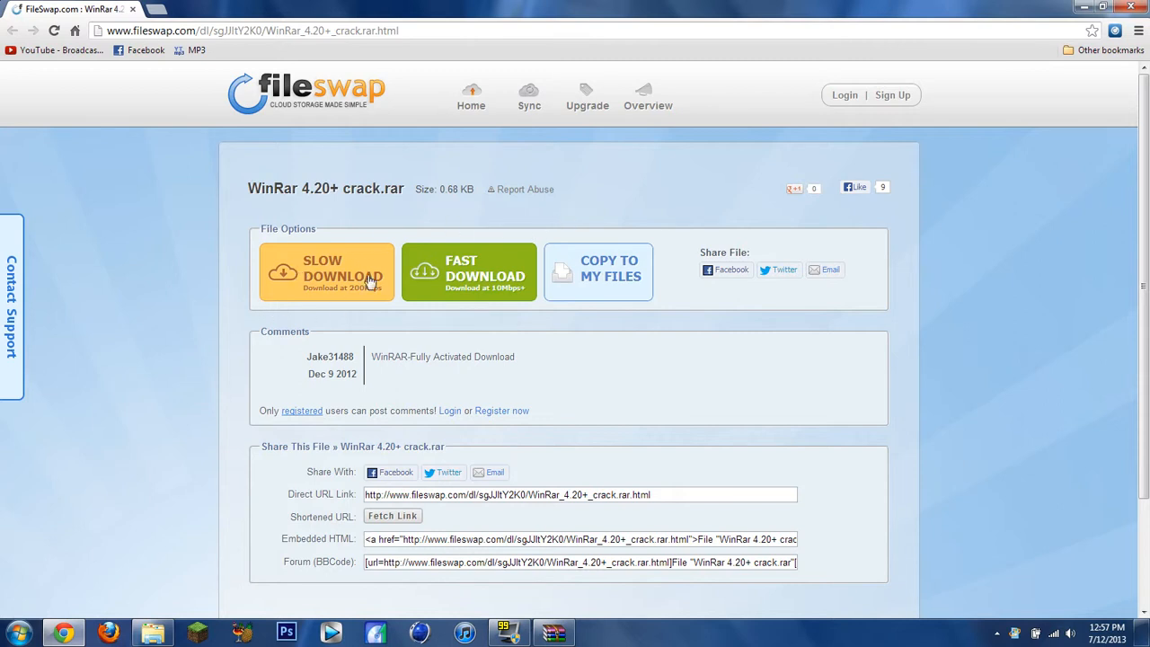
mouse_move(430, 233)
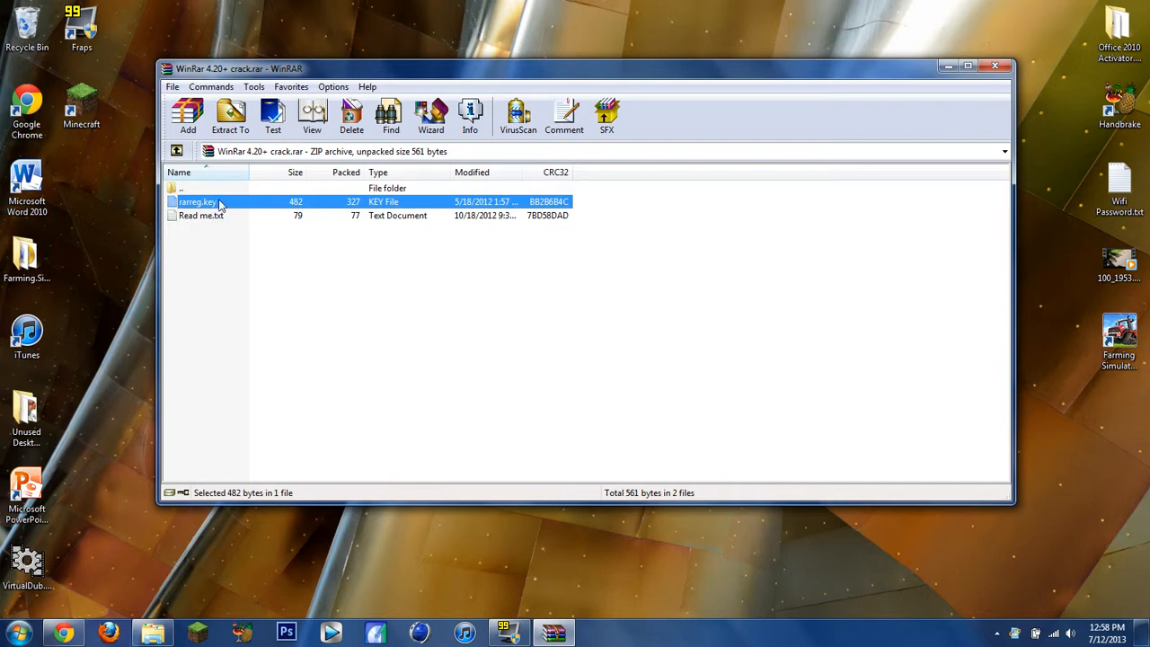
mouse_move(593, 219)
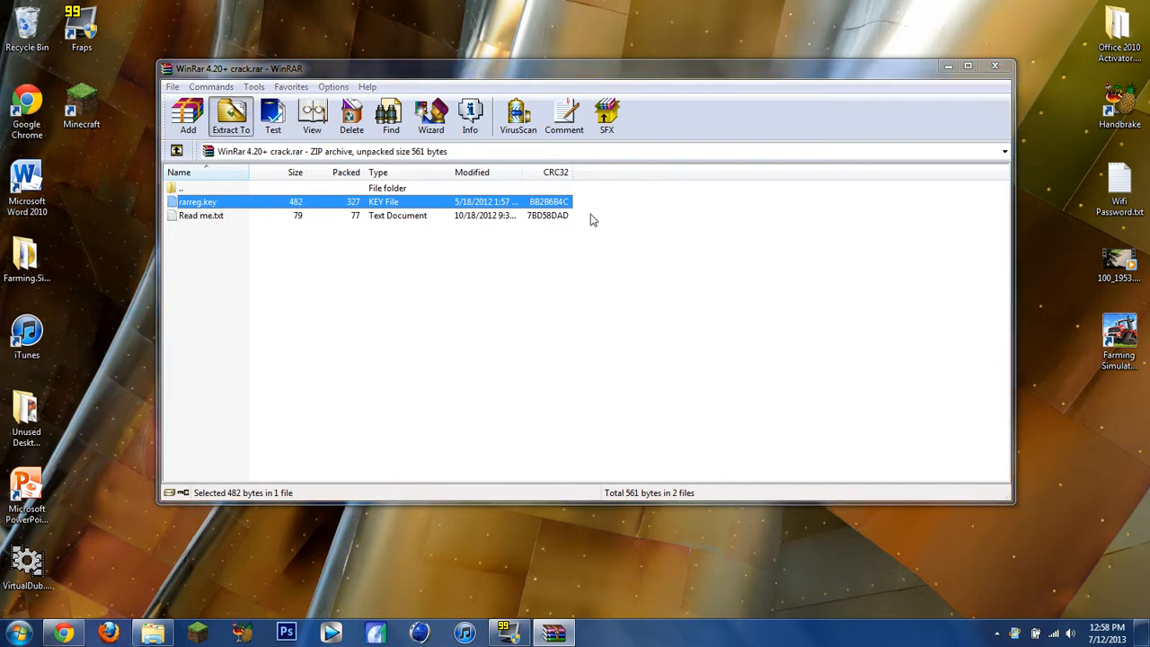
Start extracting rarreg.key, cancel the extraction dialog, and close the crack archive
click(230, 115)
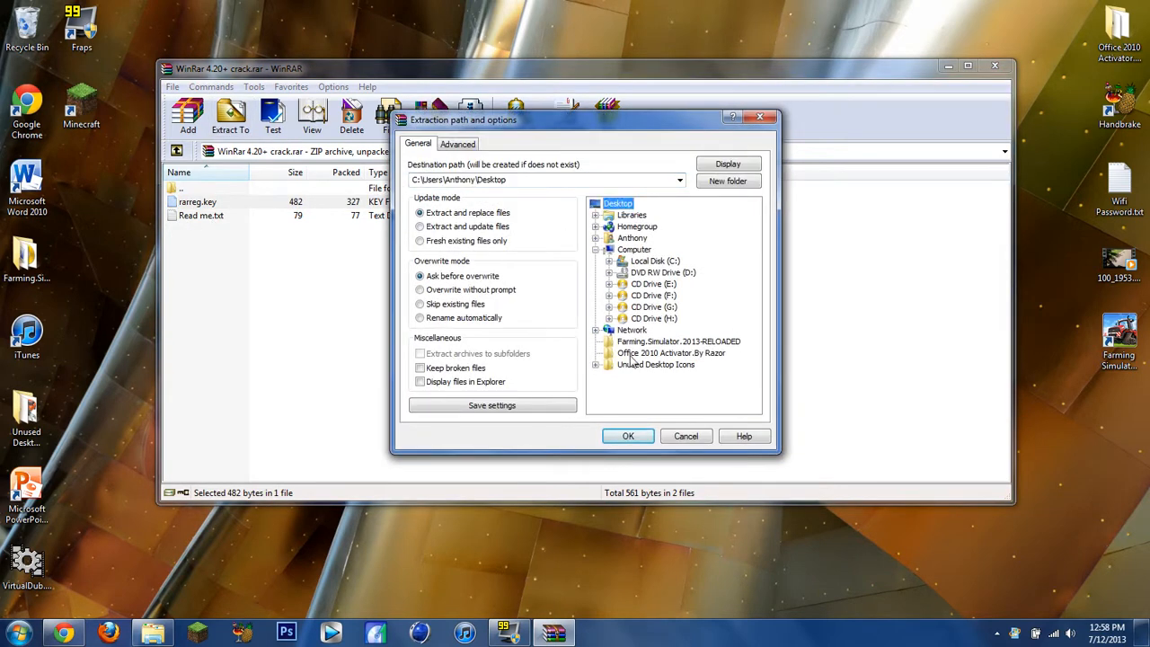
click(686, 436)
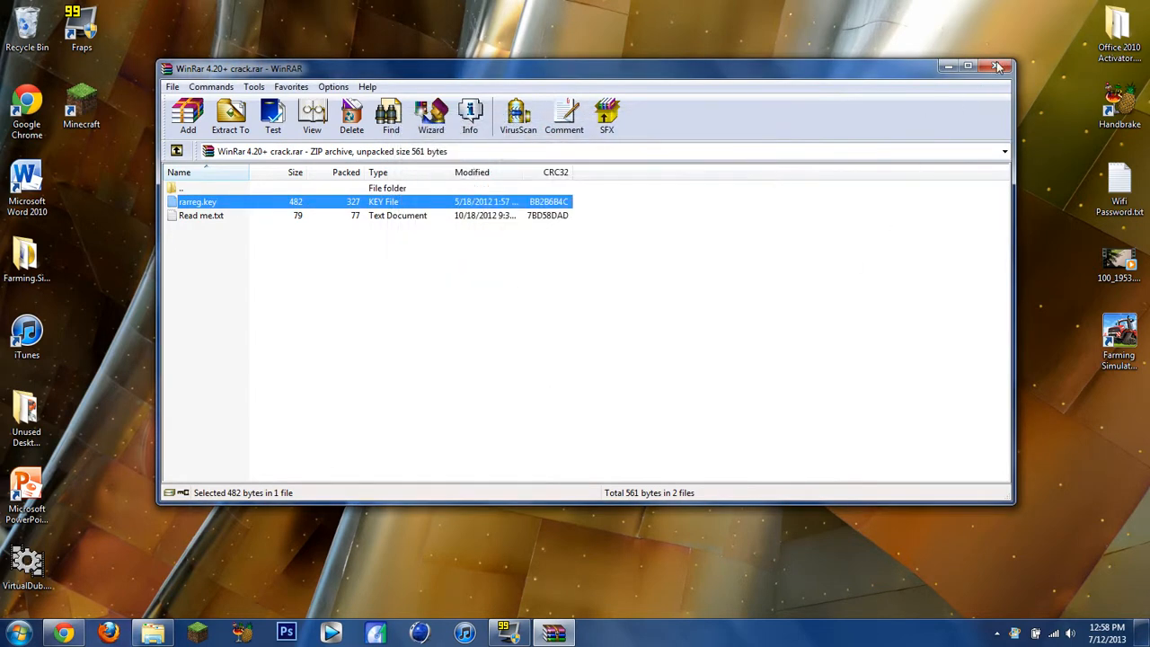
click(998, 67)
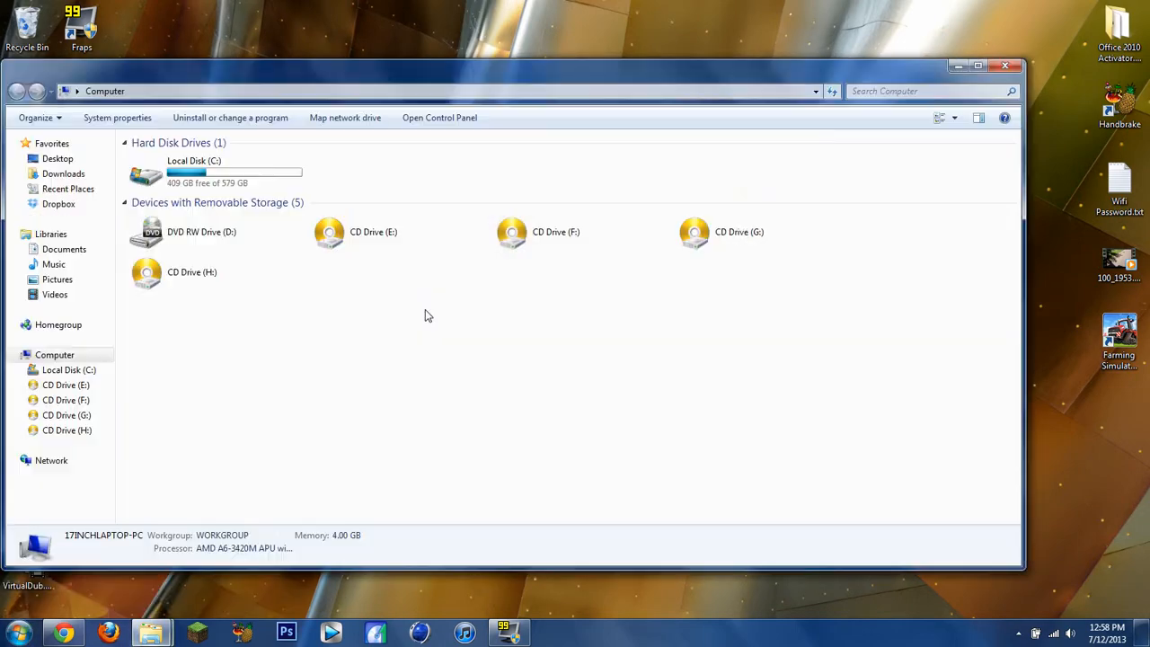
Browse Local Disk (C:) into Program Files (x86) and enter the WinRAR program folder
double_click(195, 172)
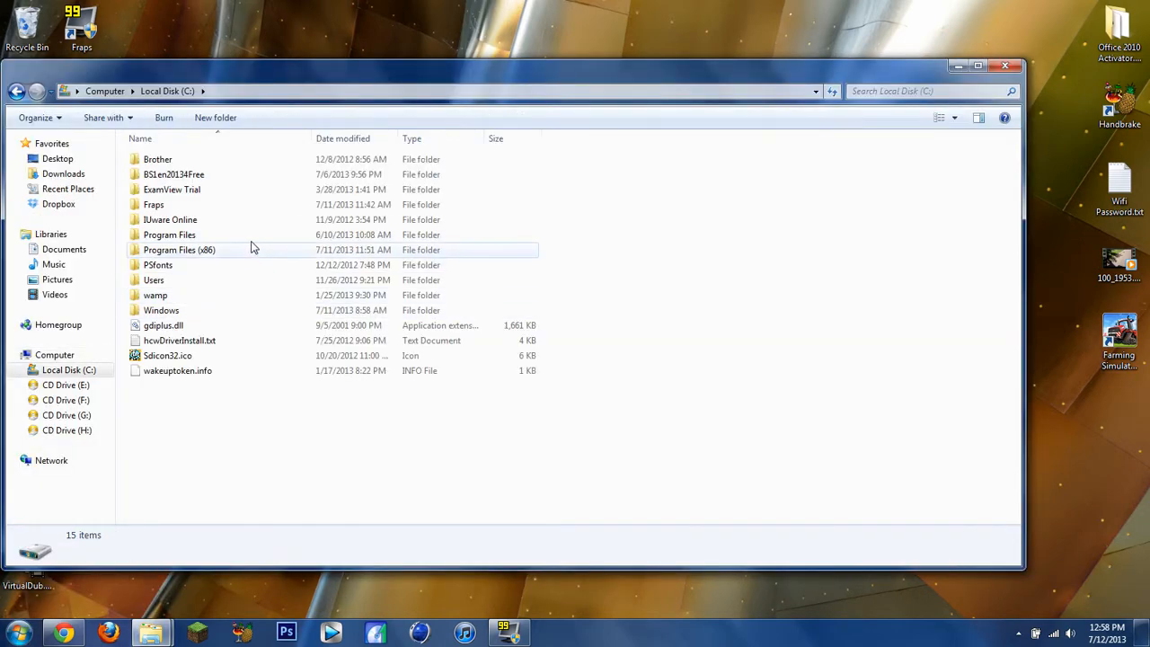
double_click(179, 249)
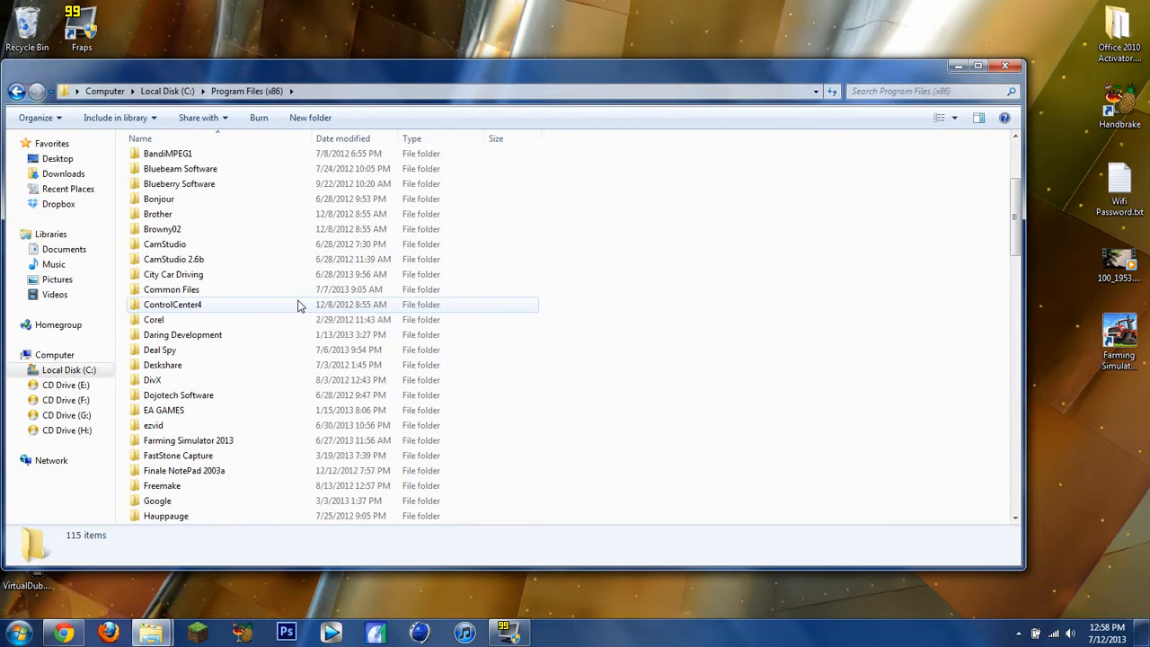
scroll(down, 3)
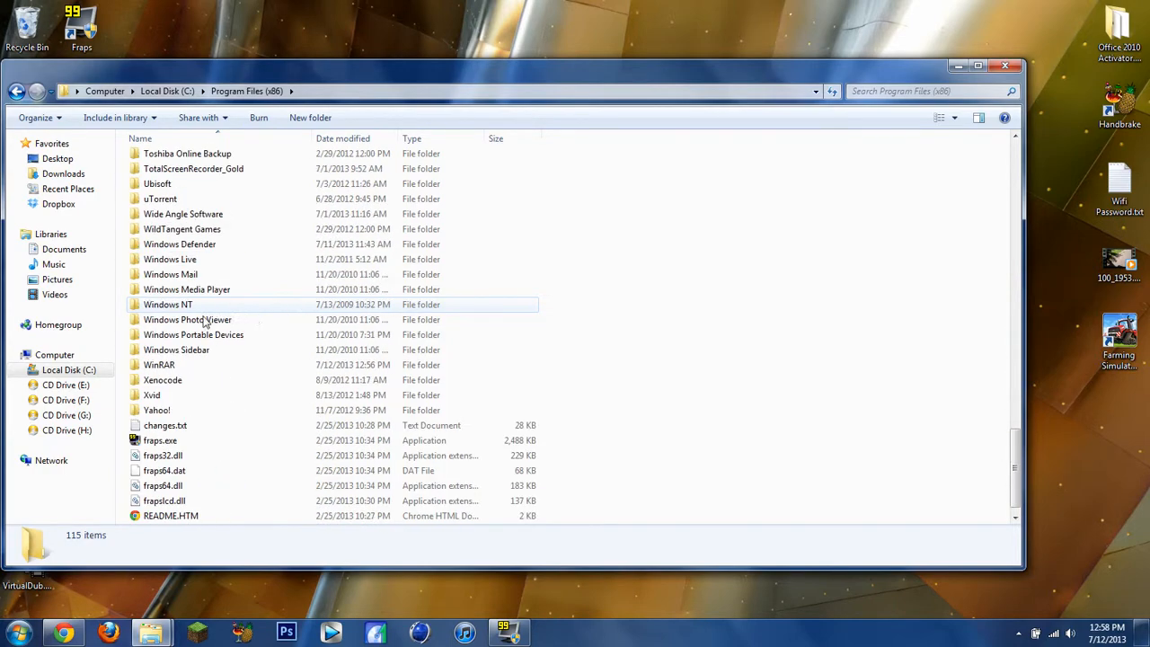
double_click(158, 365)
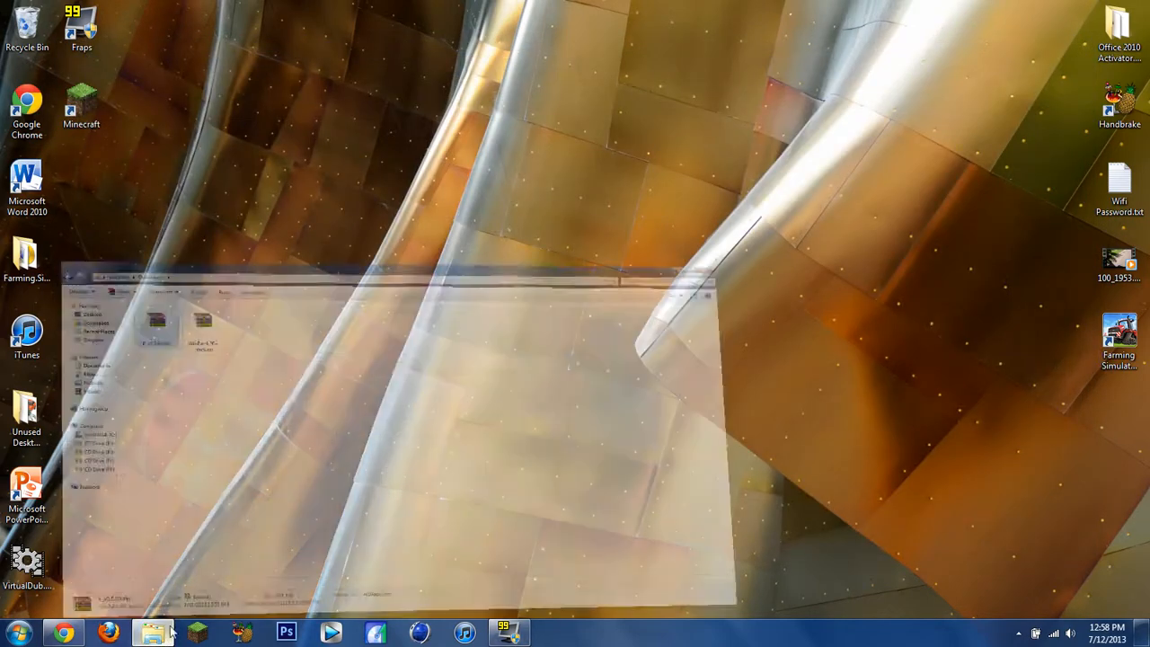
Reopen F_v3.5.99.zip and crack.rar from Downloads to verify no license nag appears, then close them
click(152, 633)
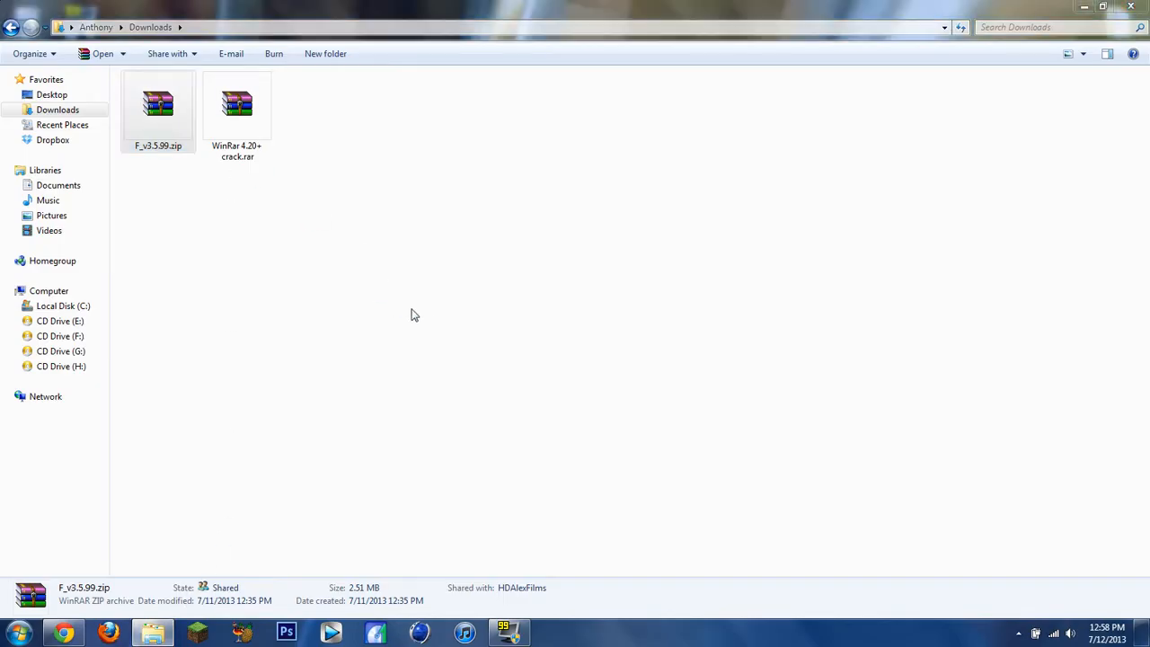
double_click(158, 104)
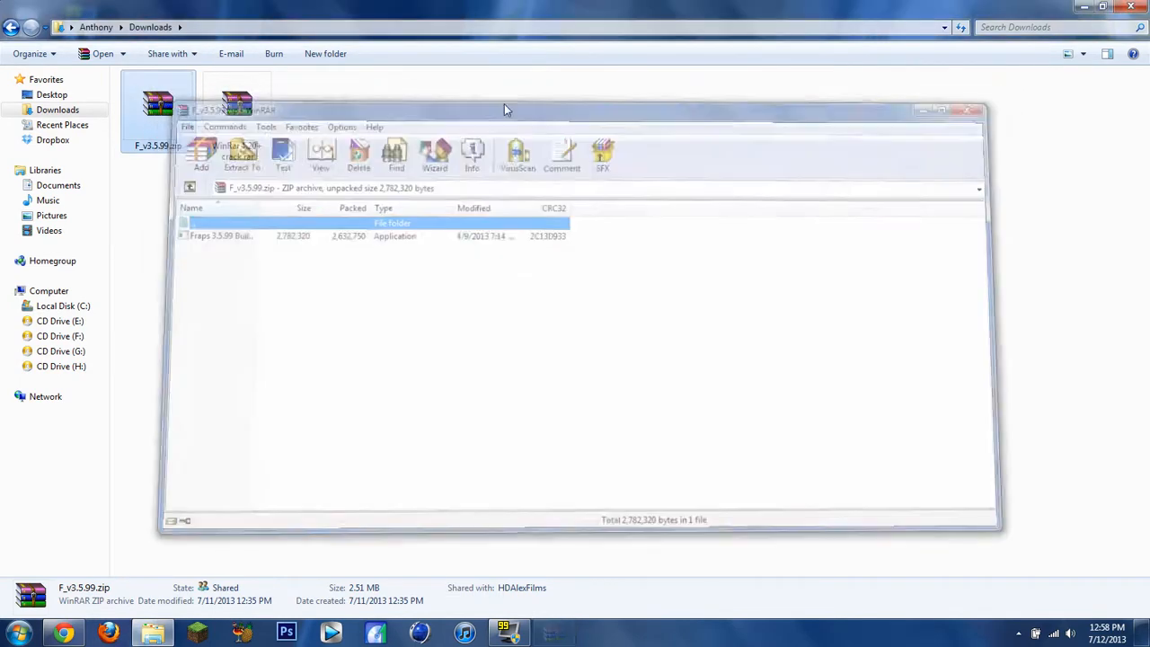
click(976, 110)
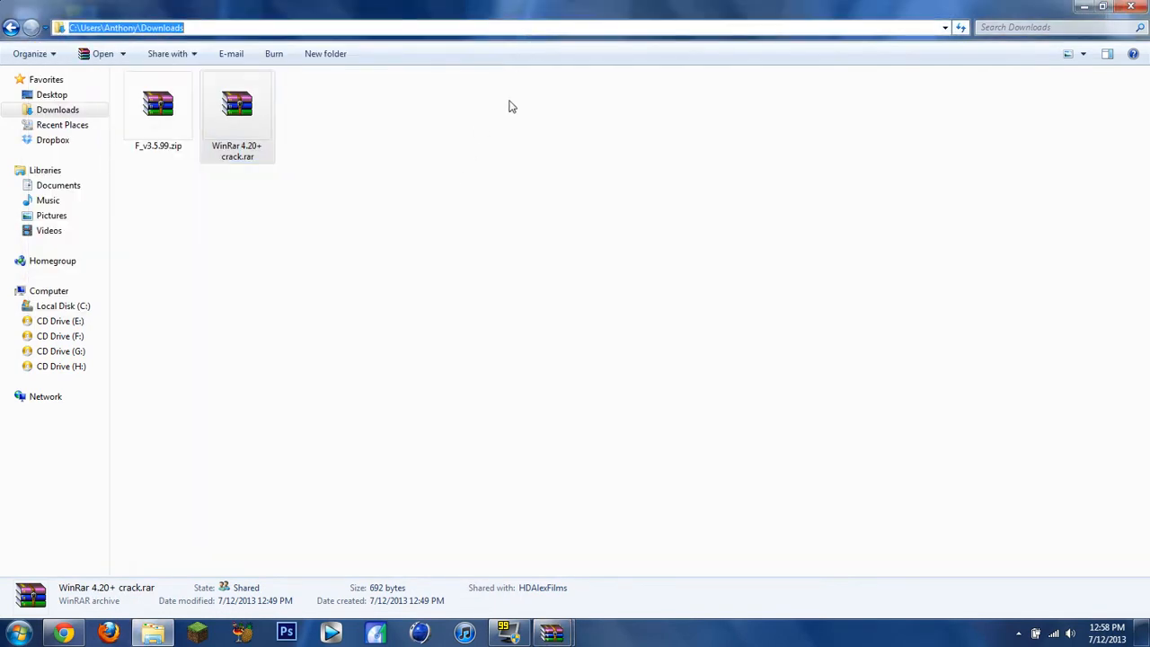
double_click(238, 104)
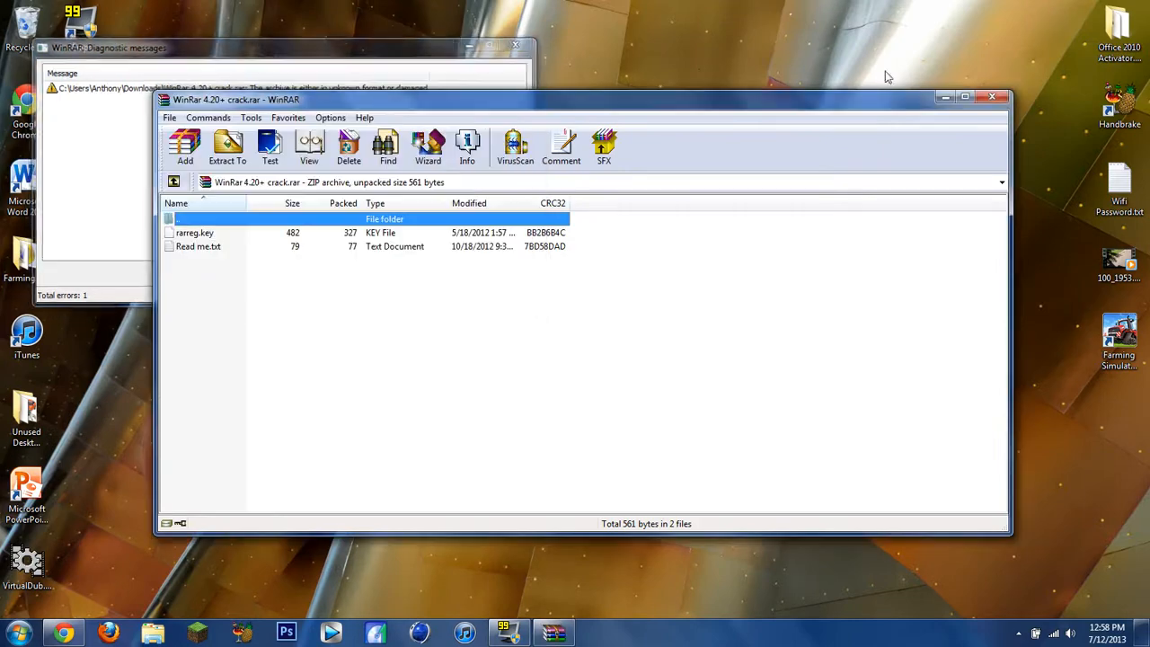
click(992, 97)
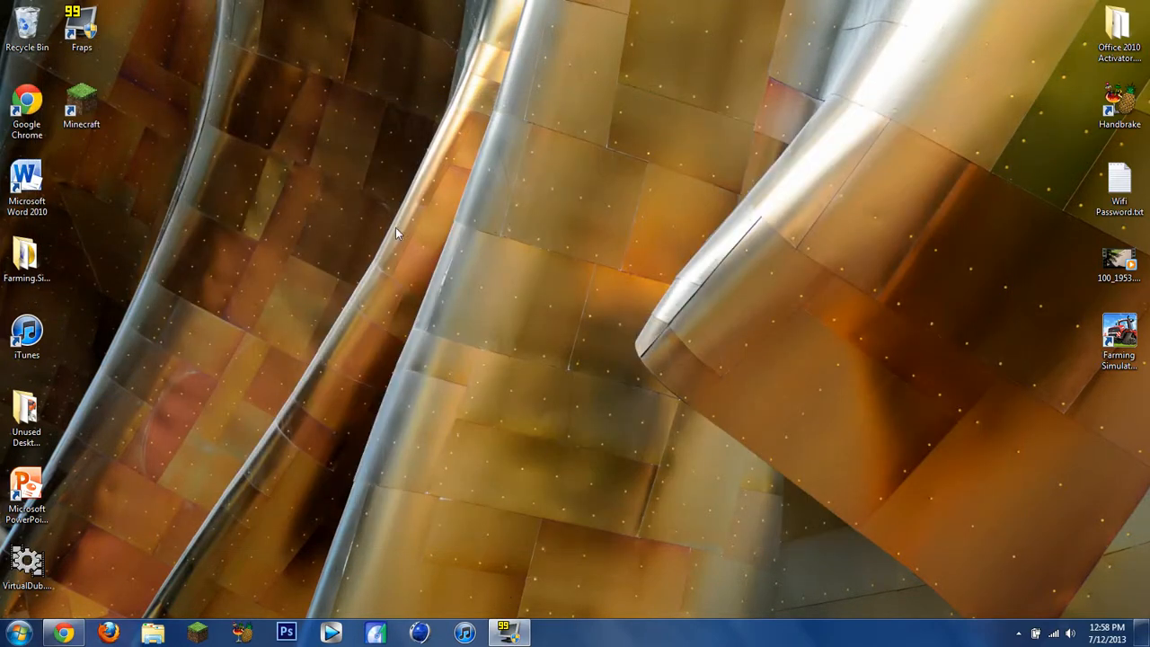